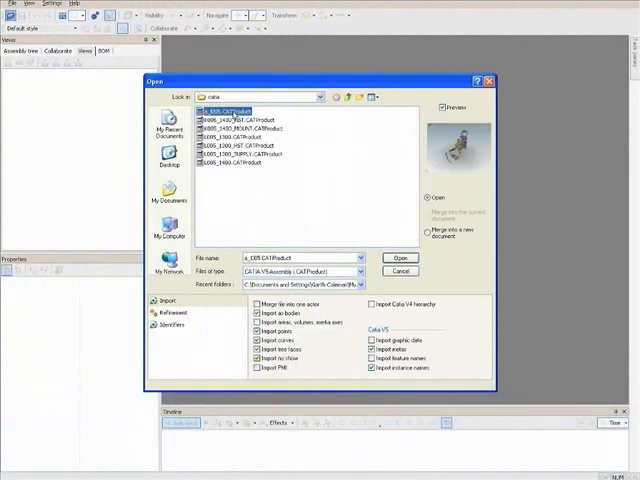
Open the forklift CATProduct assembly file from the Open dialog
left_click(400, 256)
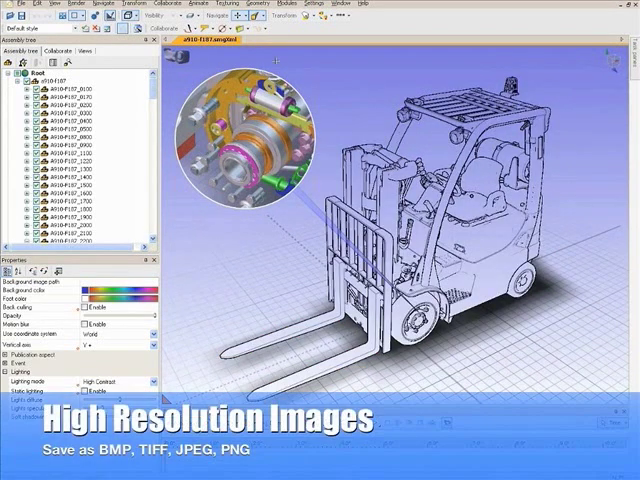
Arrange the forklift view with a magnifier detail on the wheel hub and save a high-resolution image
left_click(306, 16)
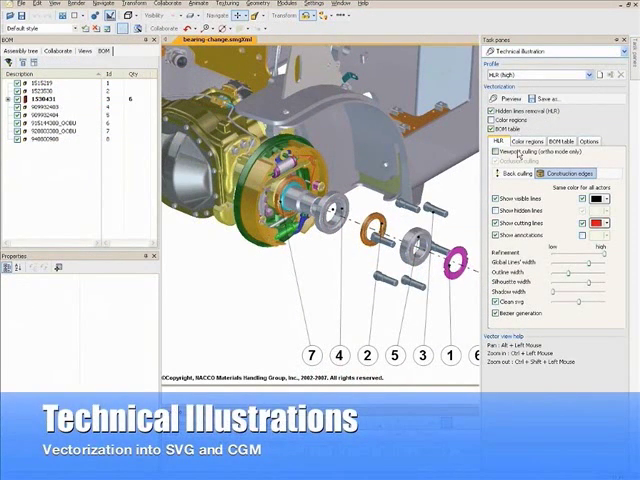
Adjust the Technical Illustration rendering settings for the exploded hub view with callouts
left_click(500, 164)
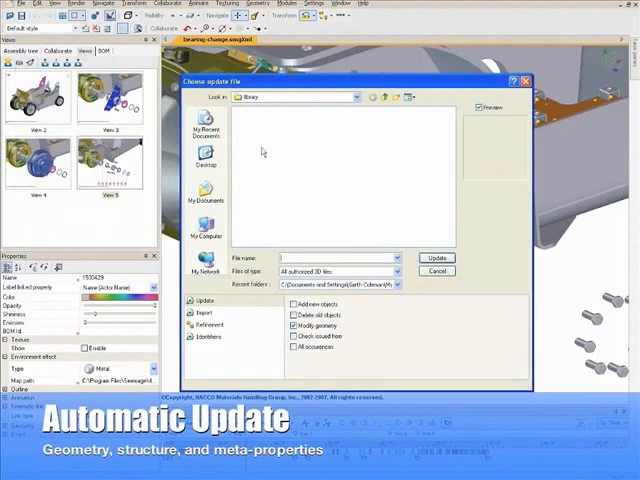
Select the revised assembly file from the update folder to update the forklift model
left_click(372, 96)
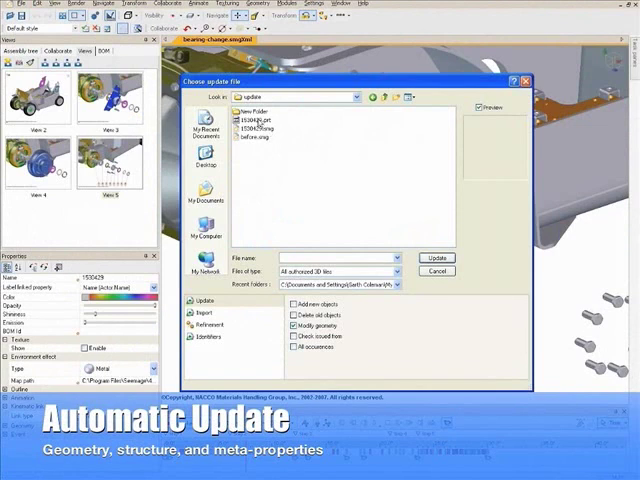
left_click(436, 256)
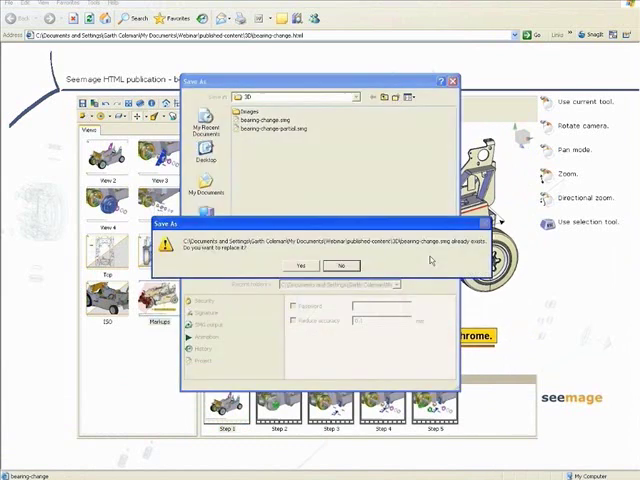
Confirm replacing the existing forklift HTML publication file when saving
left_click(340, 264)
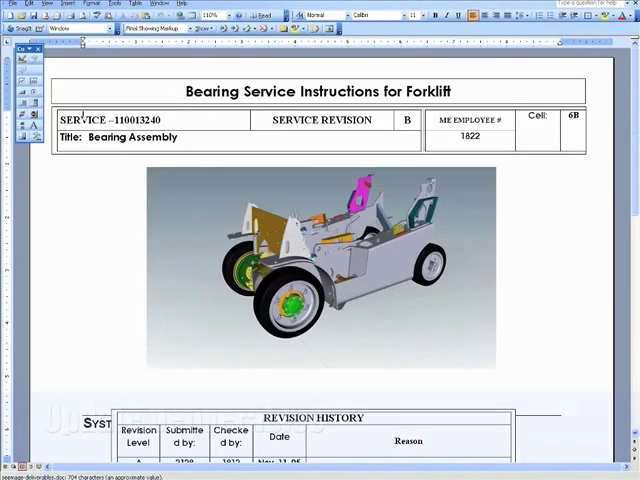
Scroll the Bearing Service Instructions document to the System Components Overview page
left_click(320, 270)
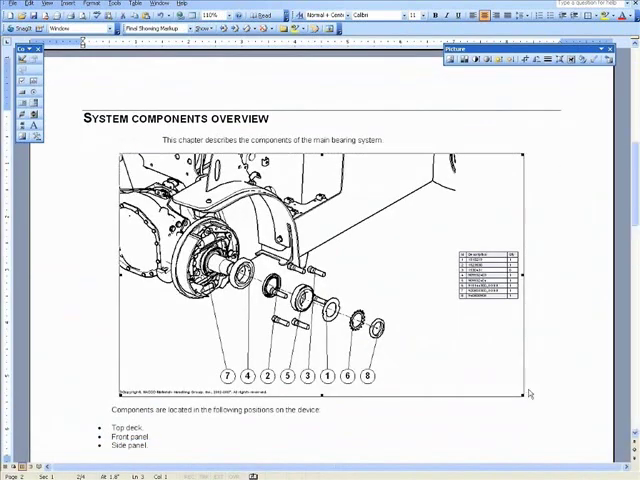
Start the wheel removal step in the embedded player, pausing and resuming the animation
scroll("down", 3)
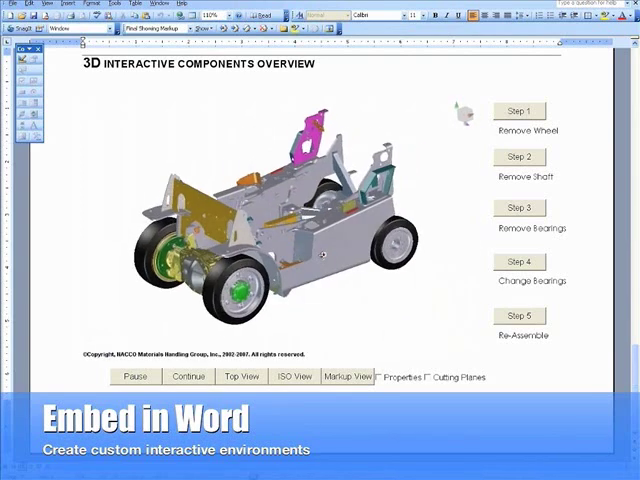
left_click(240, 376)
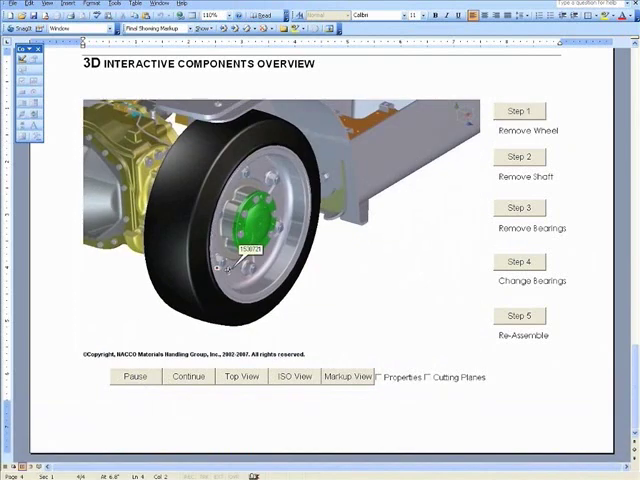
left_click(188, 376)
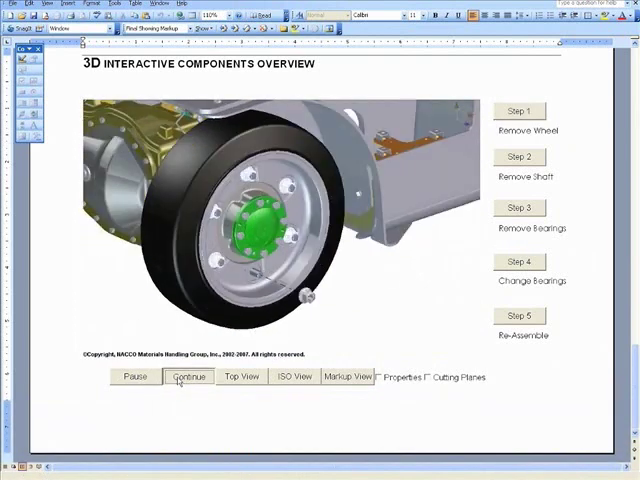
left_click(188, 376)
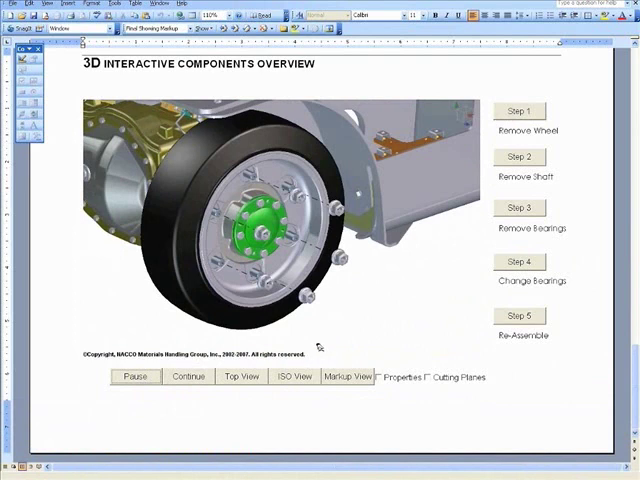
Continue to the next step and show the properties of the part annotated for chrome
left_click(344, 376)
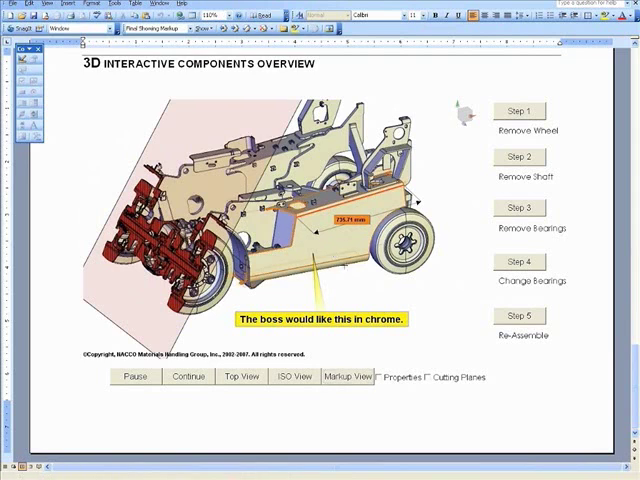
left_click(380, 376)
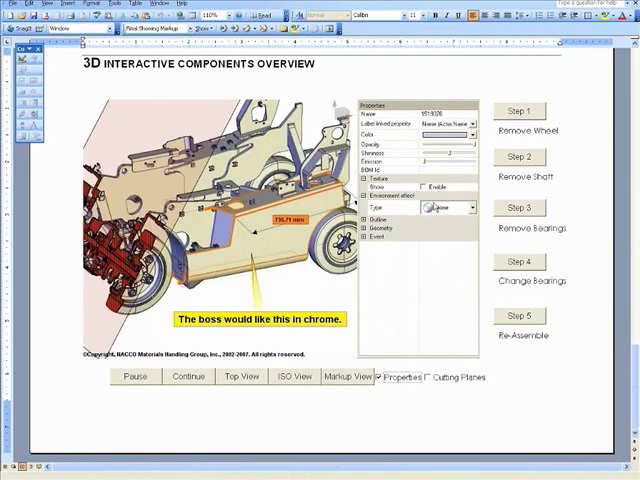